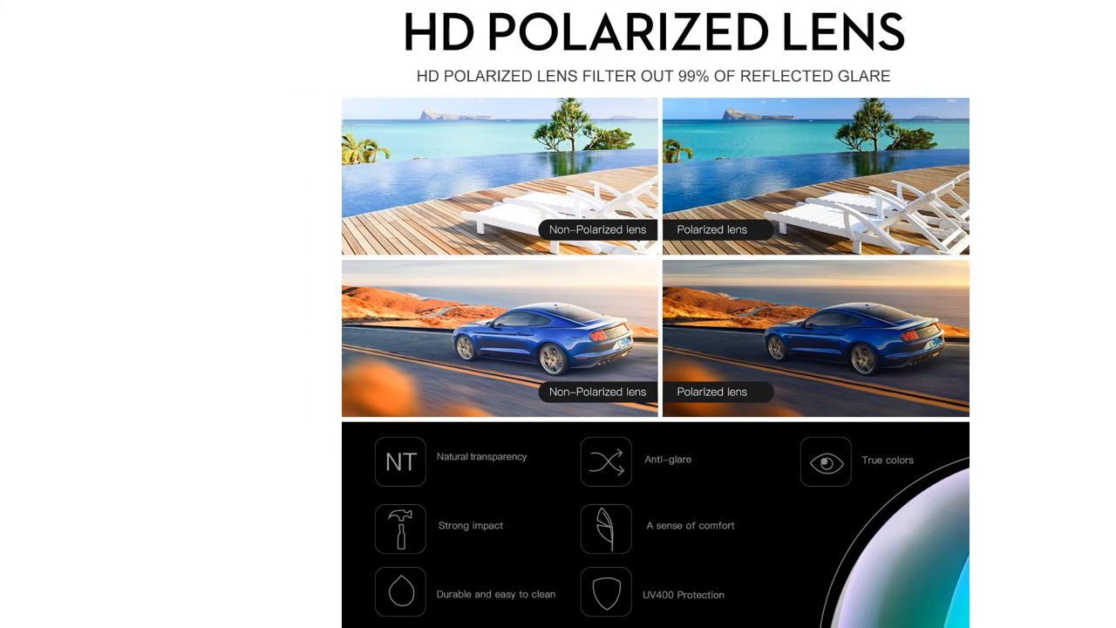
{"action": "scroll", "scroll_direction": "down", "scroll_amount": 3}
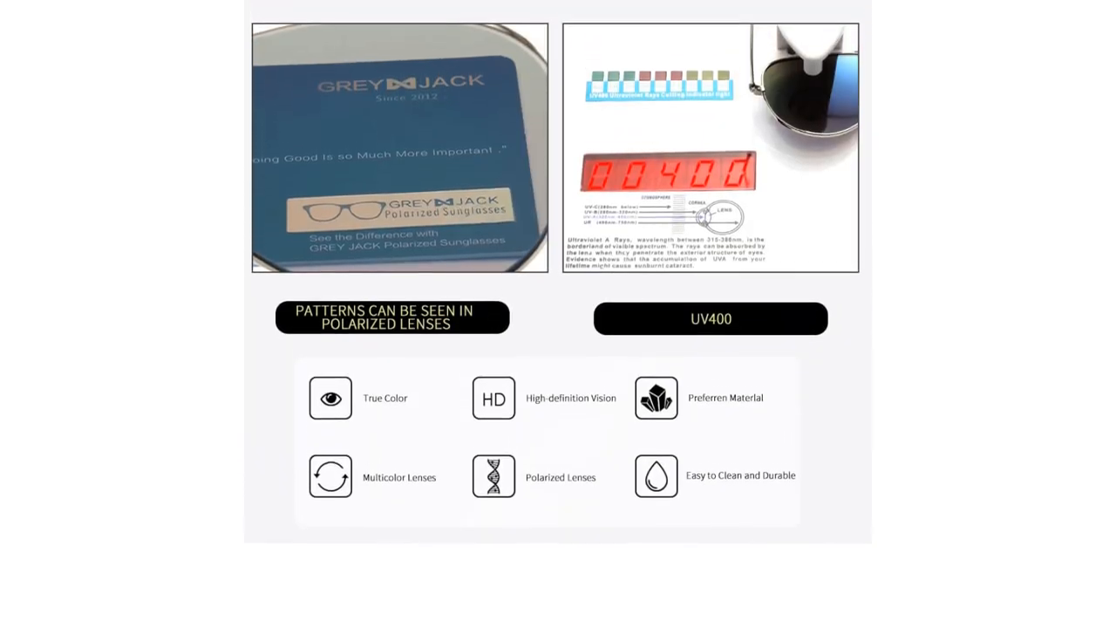
{"action": "scroll", "scroll_direction": "down", "scroll_amount": 3}
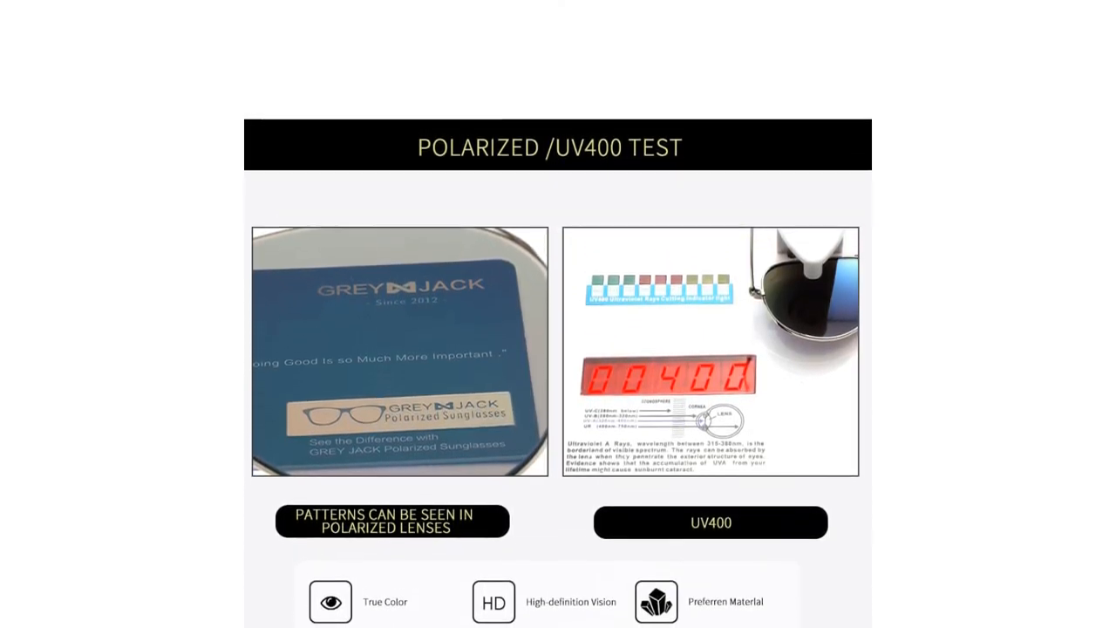